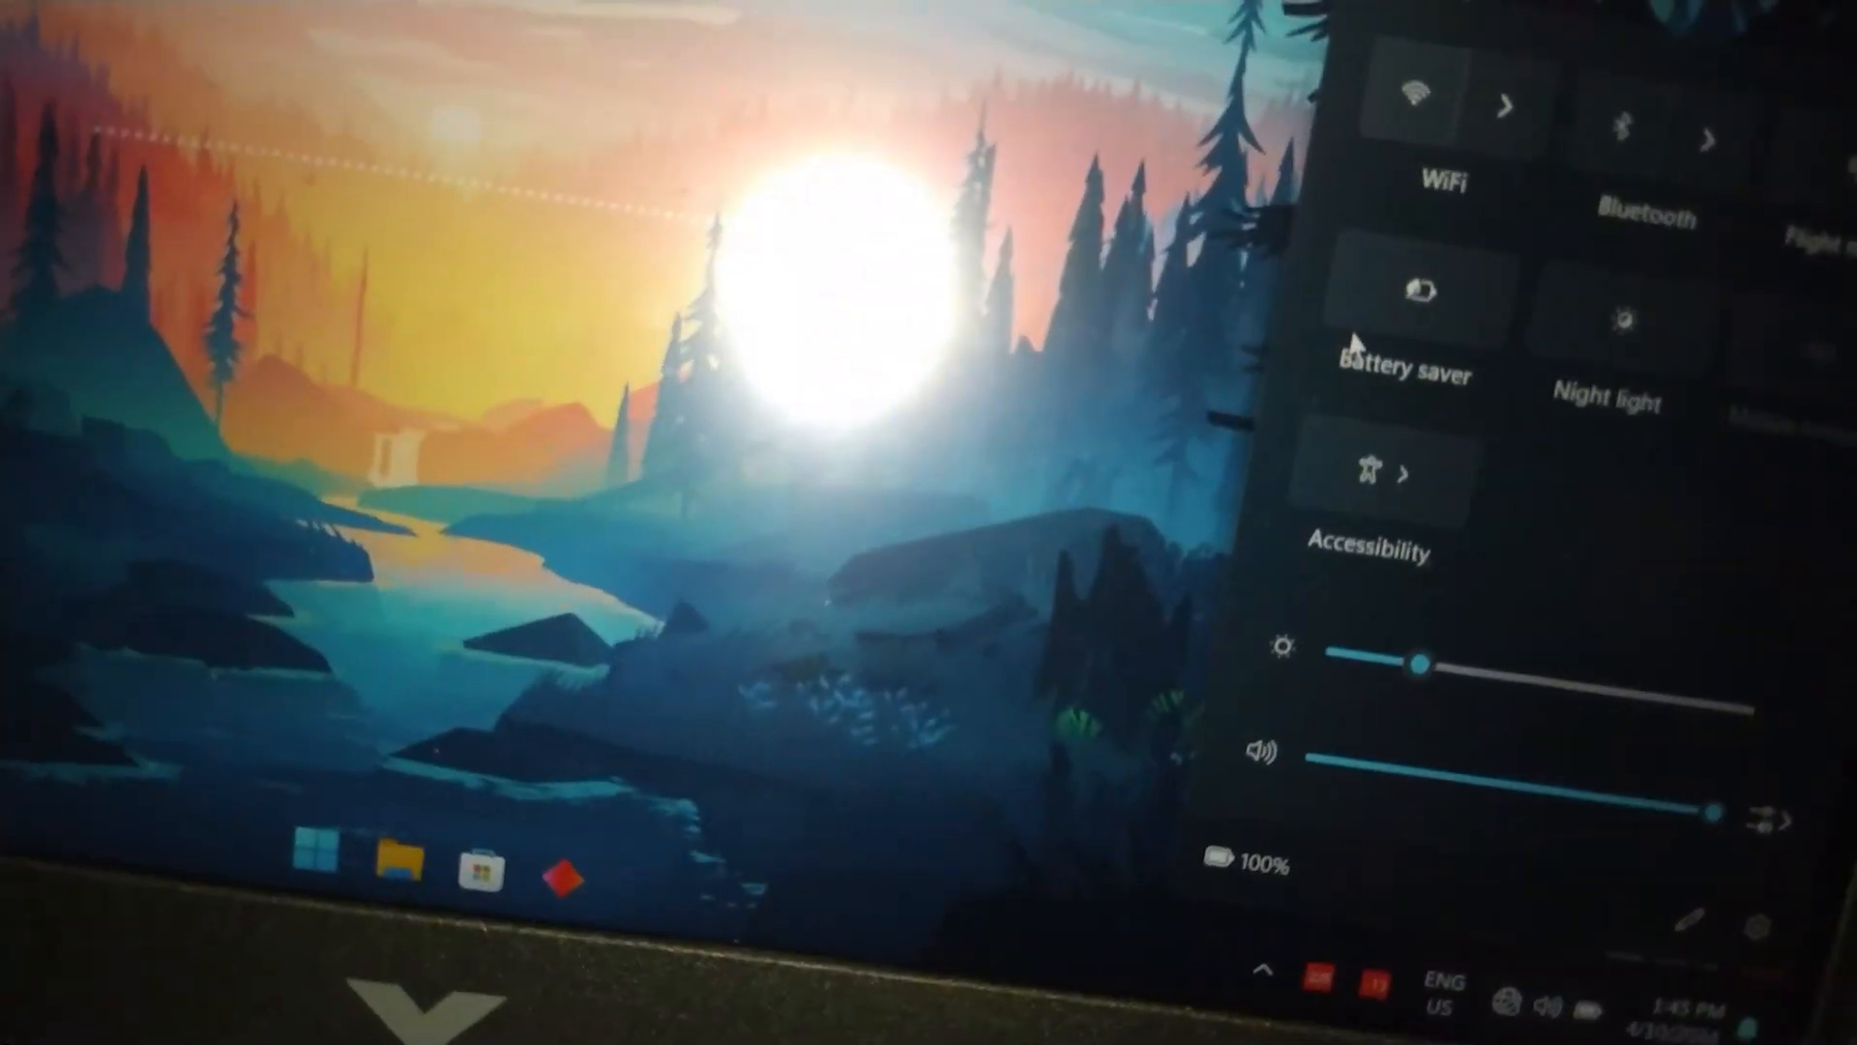
Reveal the hidden system tray icons, including Bandicam 2024.
left_click(1416, 296)
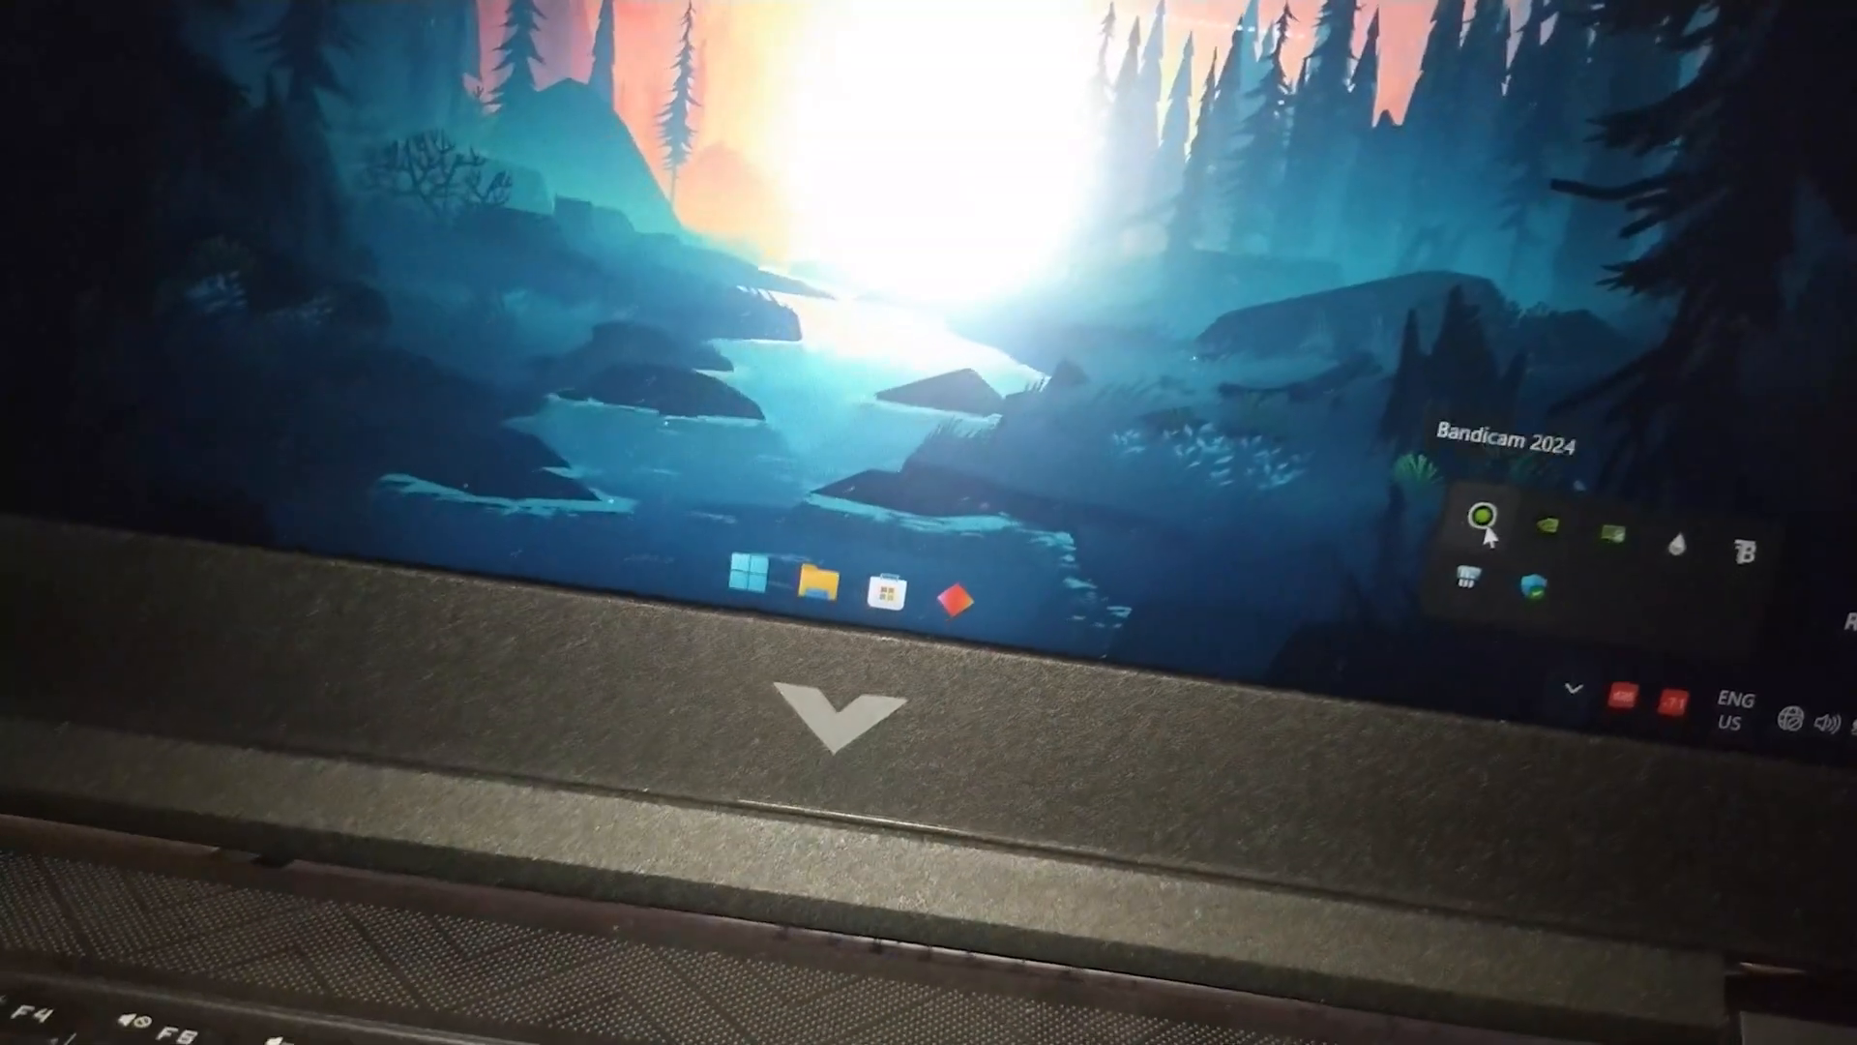
Exit Bandicam 2024 from its tray icon menu.
right_click(1489, 517)
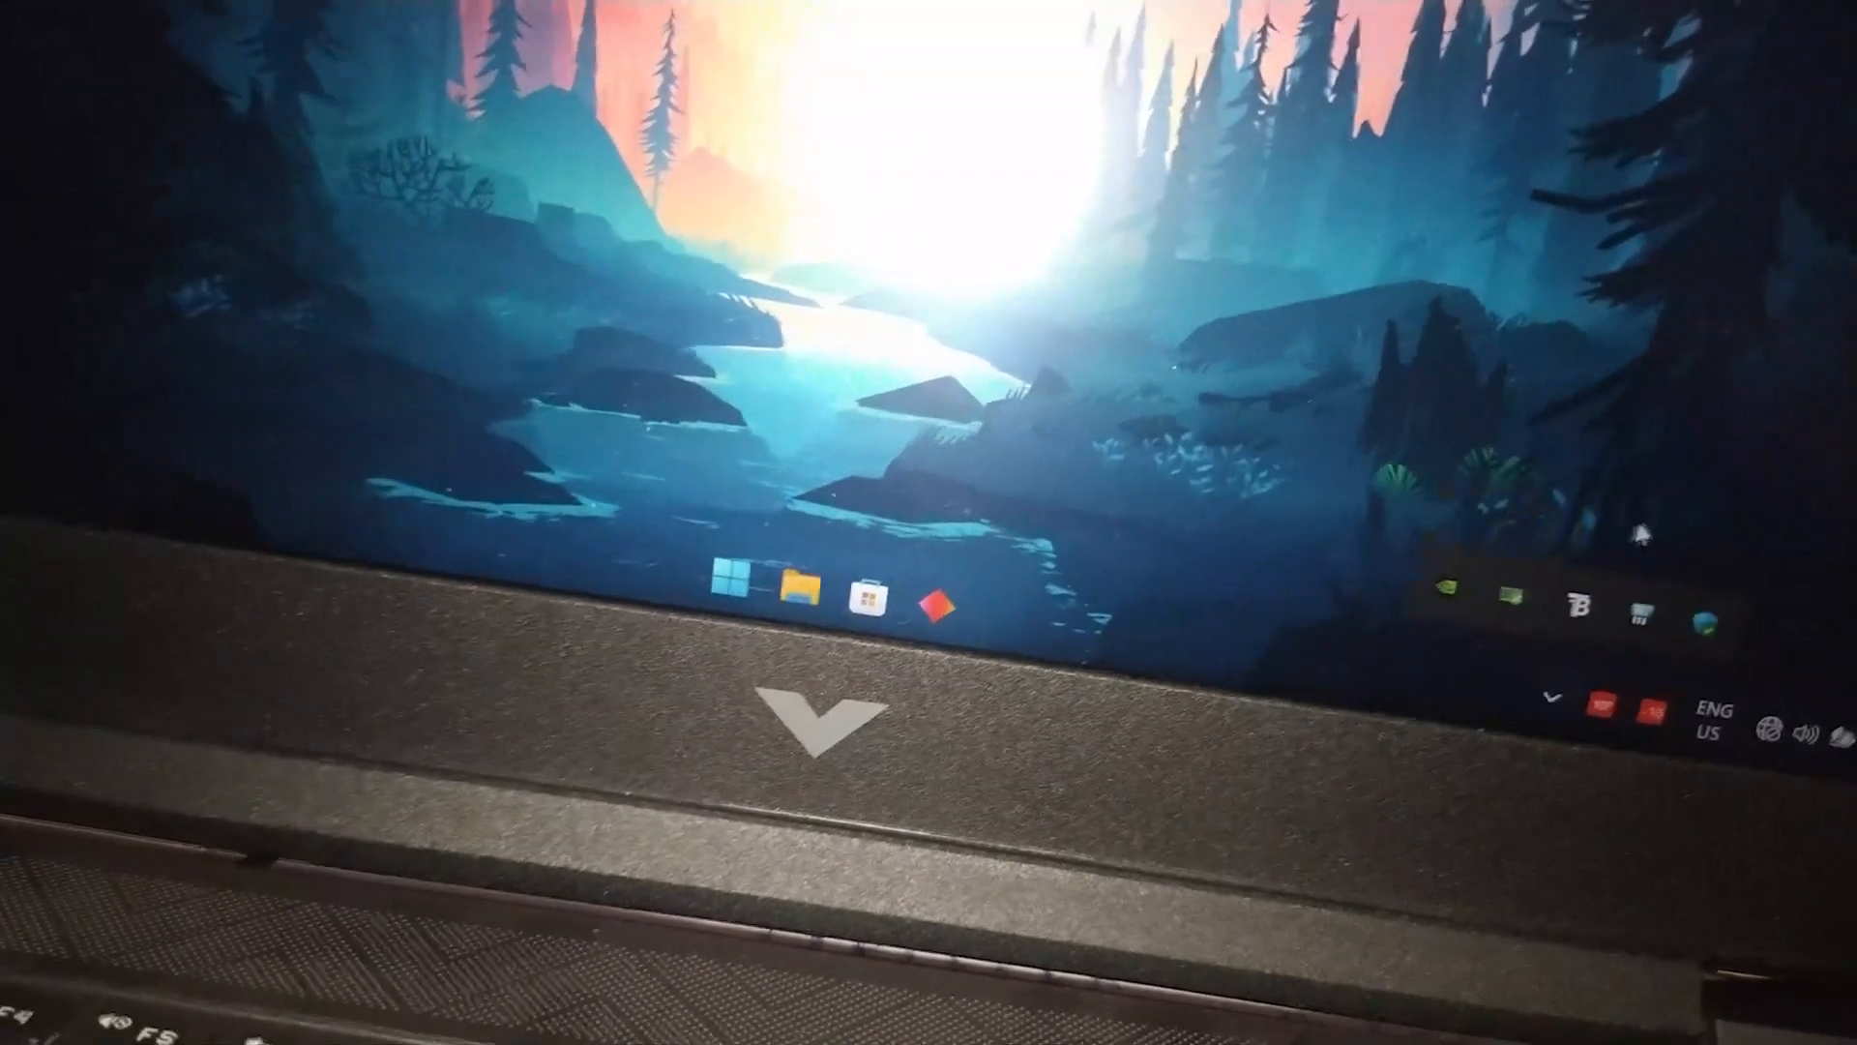
mouse_move(1578, 614)
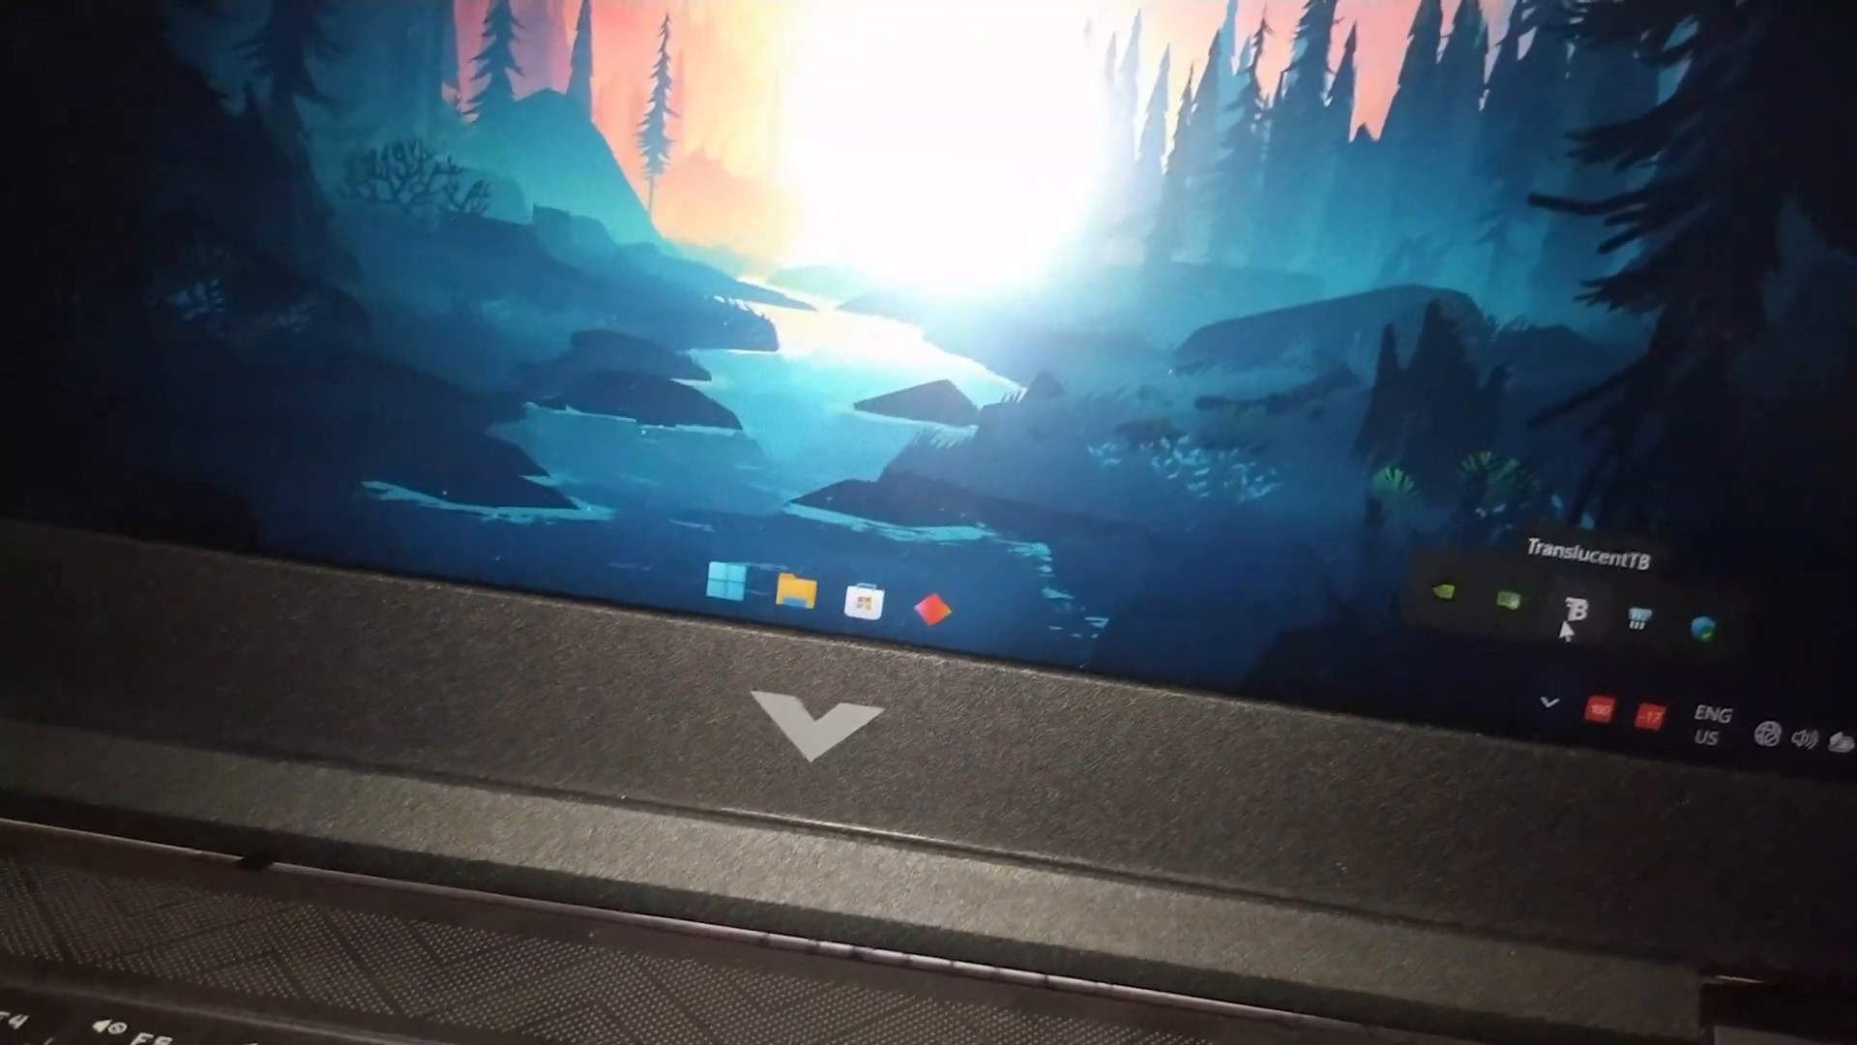